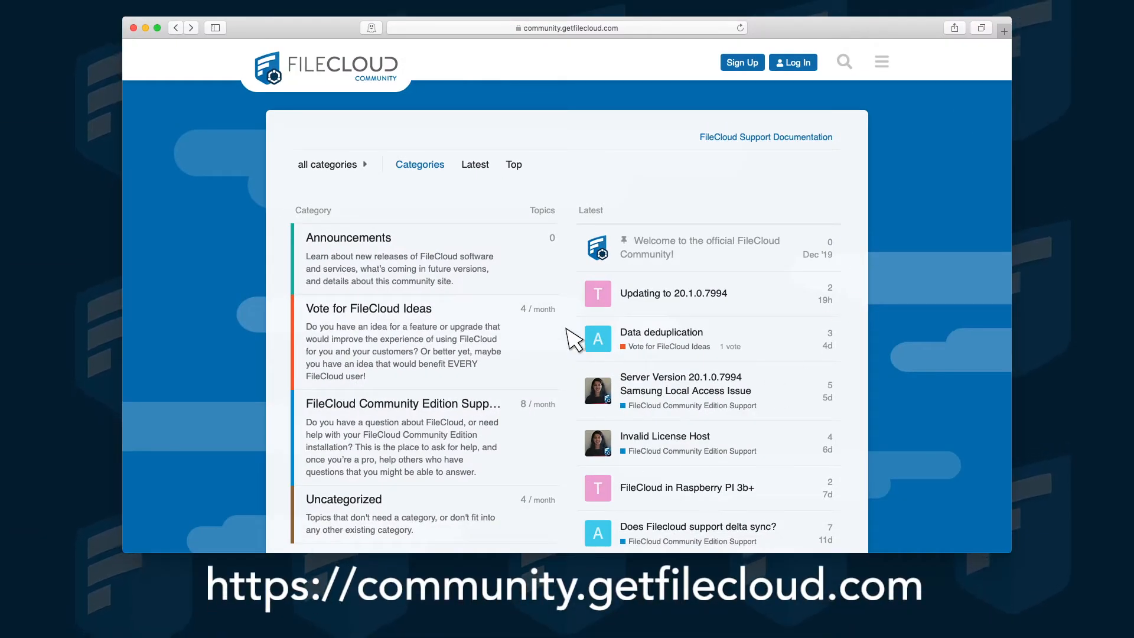
# - Open the 'FileCloud Community Edition Support' category to view its topic list
pyautogui.click(401, 403)
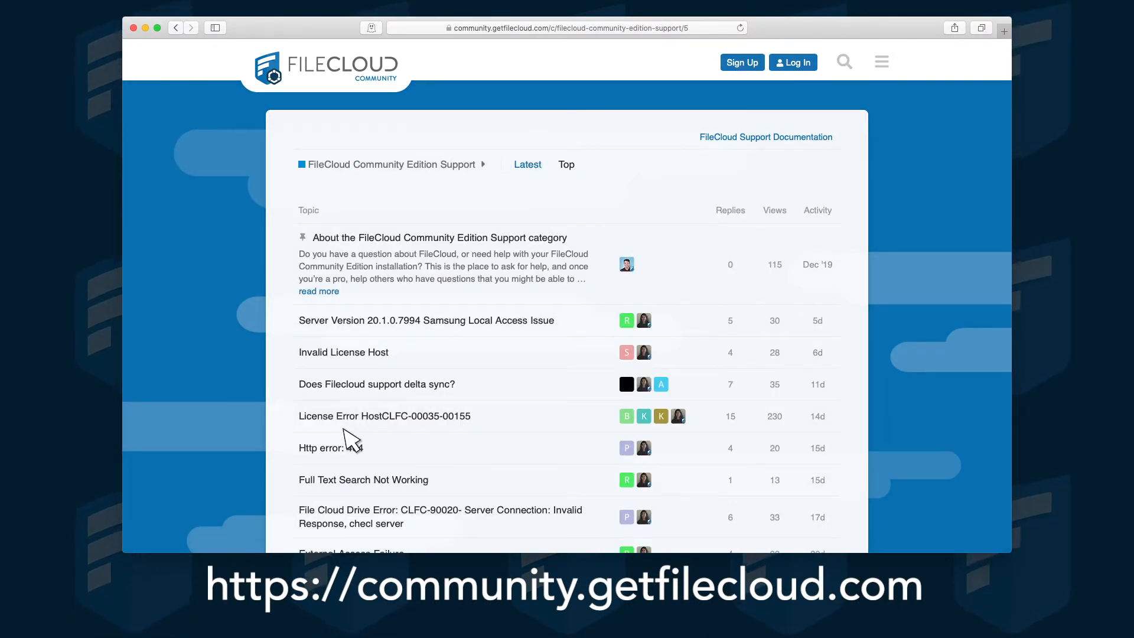